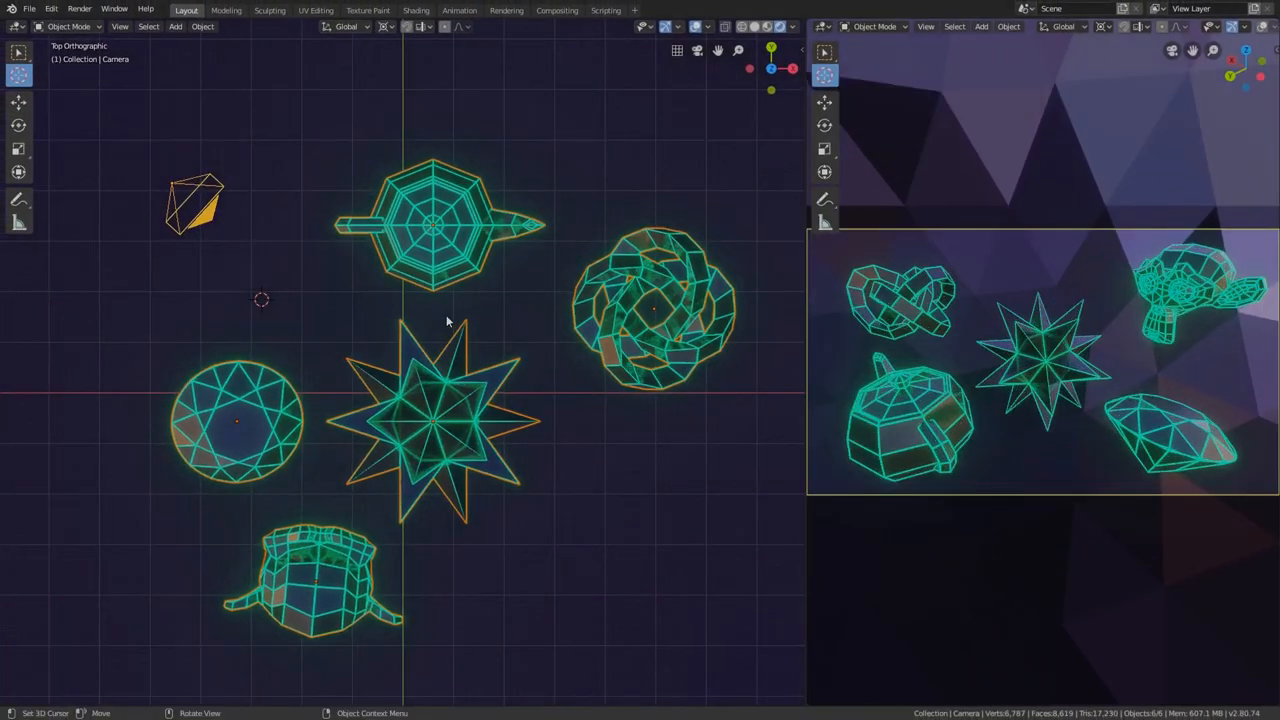
Resize and reposition the camera on its own in the viewport.
key("s")
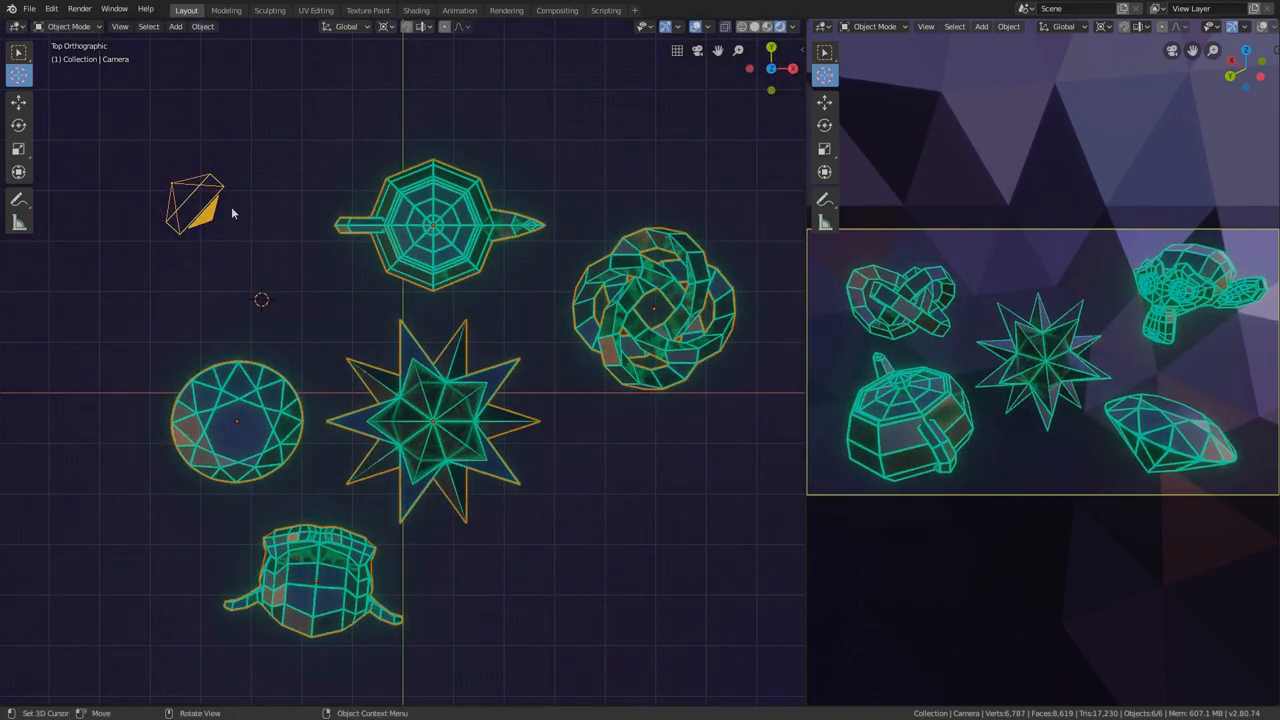
key("s")
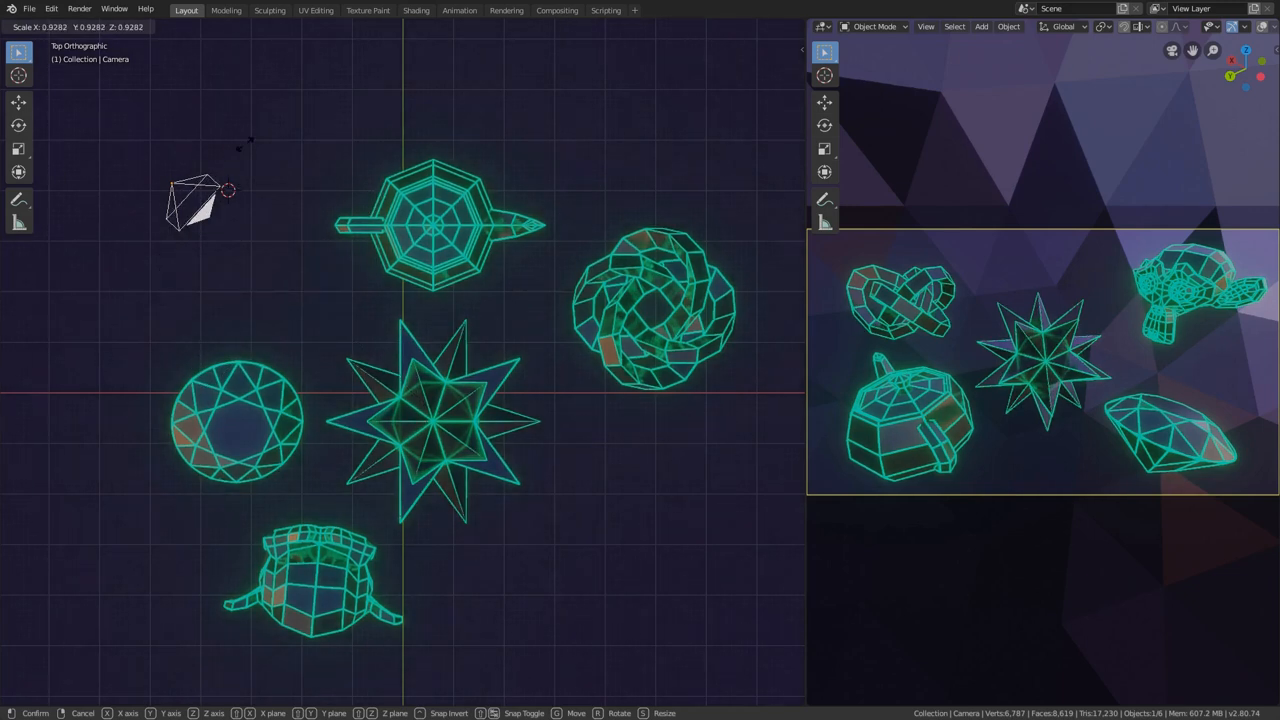
mouse_move(295, 210)
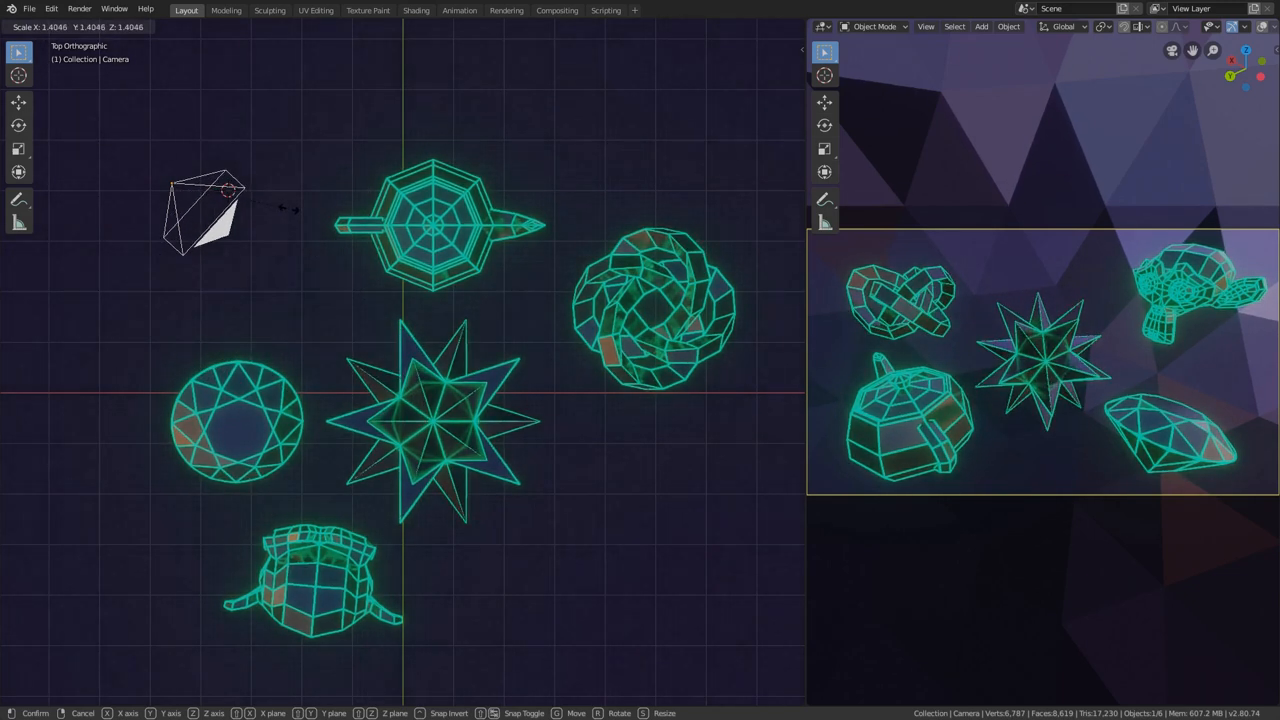
mouse_move(355, 245)
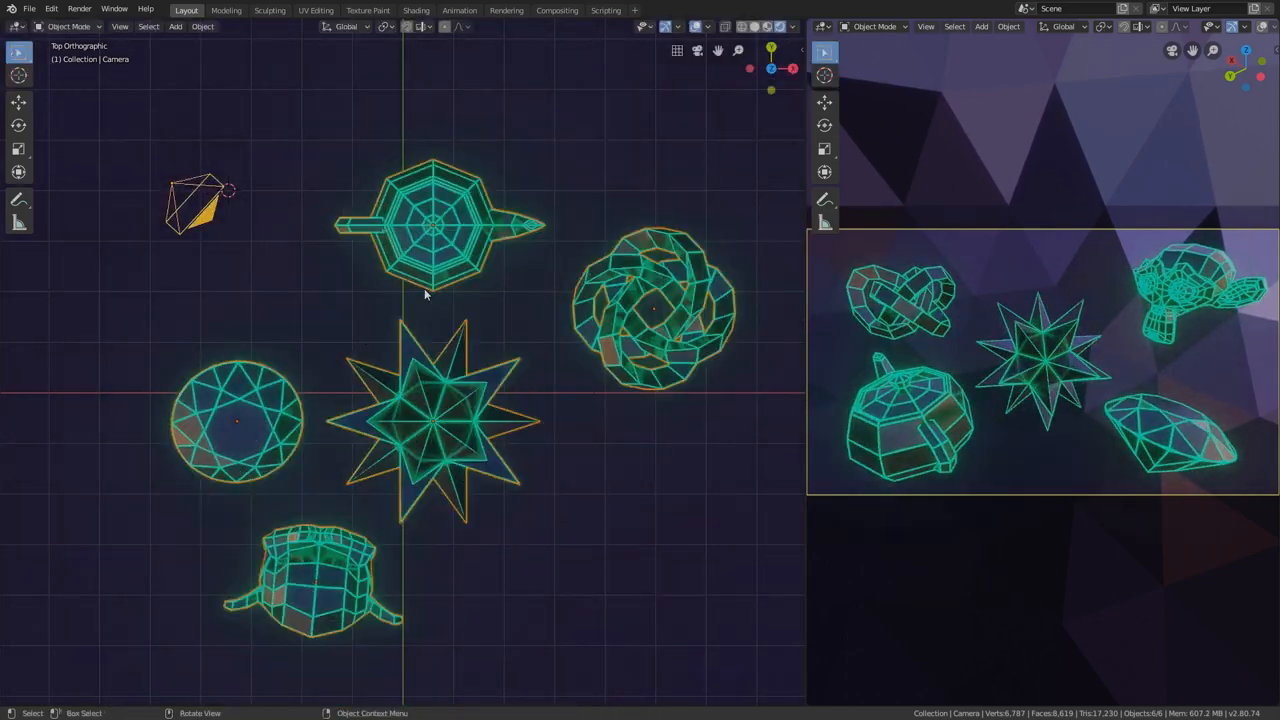
key("g")
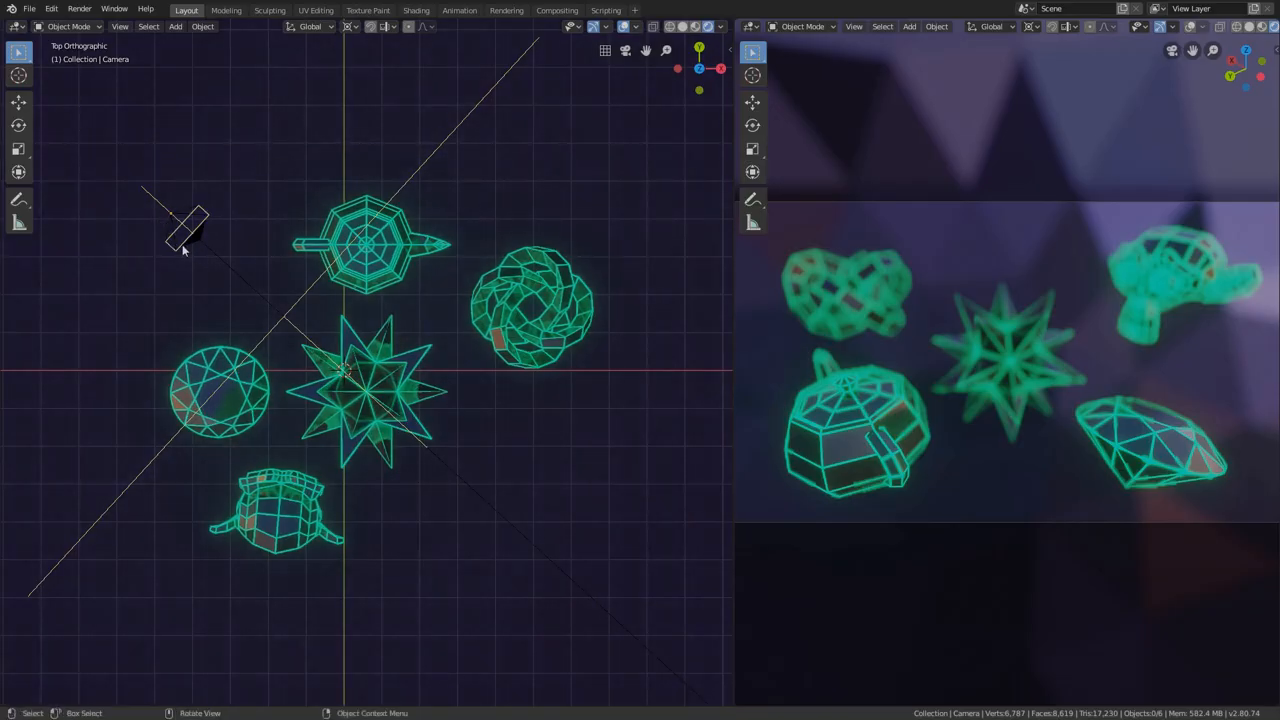
With the icosphere and camera selected, set the camera's Depth of Field focus object to Suzanne.
left_click(370, 380)
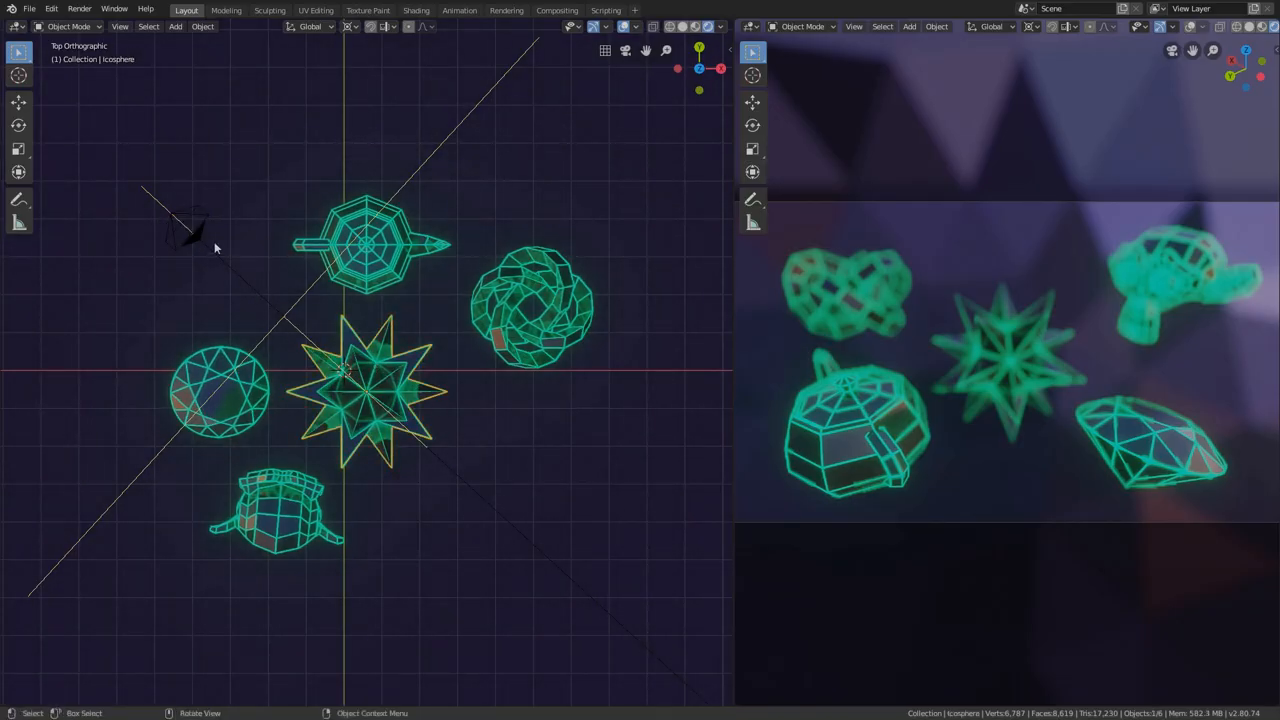
left_click(185, 228)
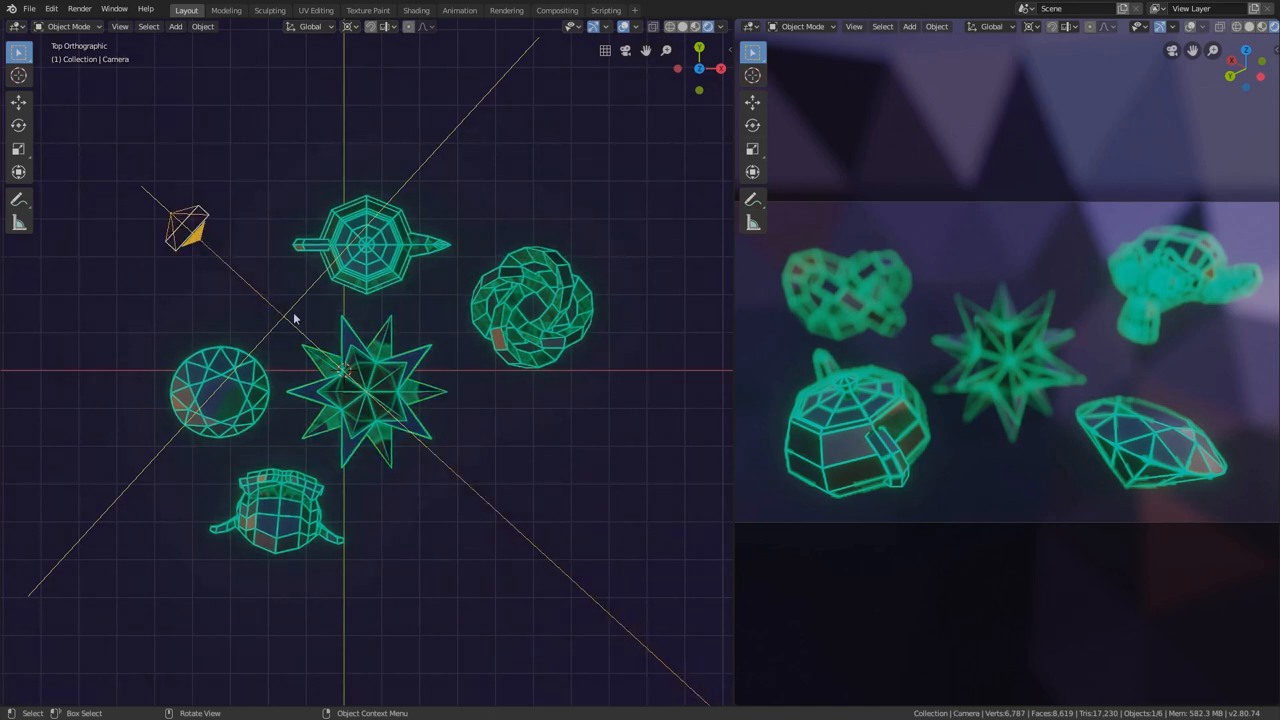
key("s")
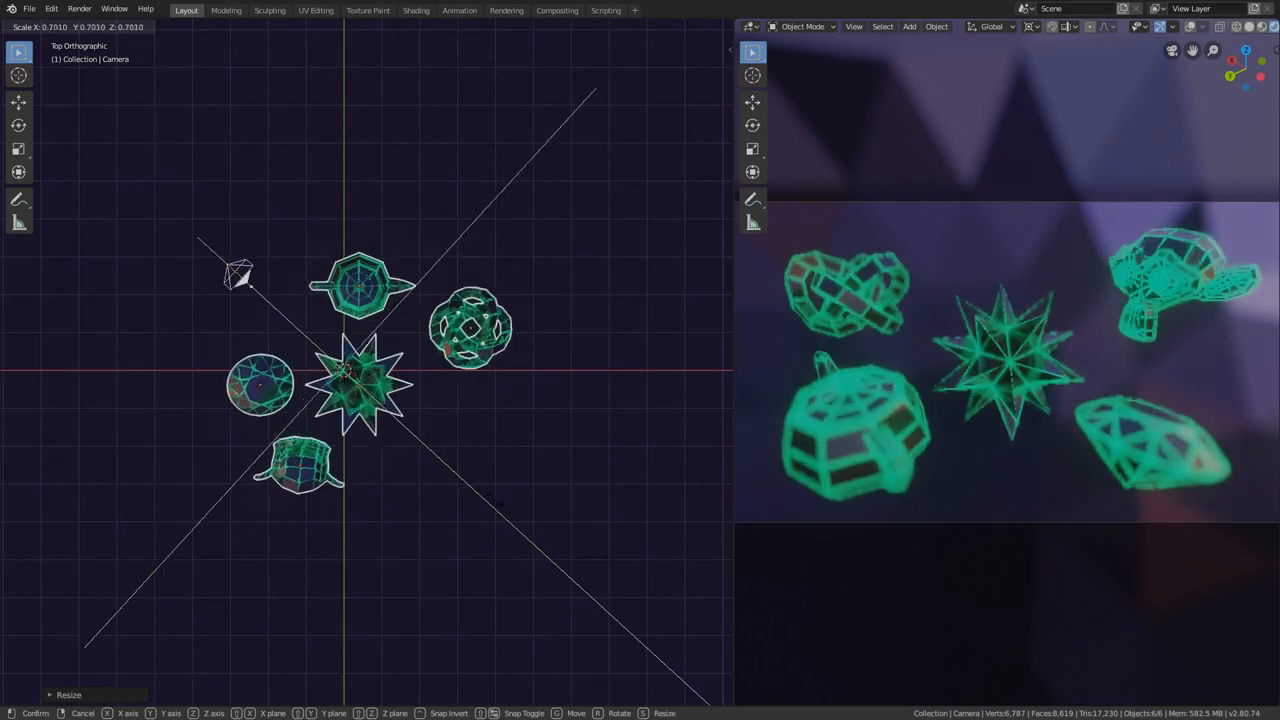
mouse_move(500, 490)
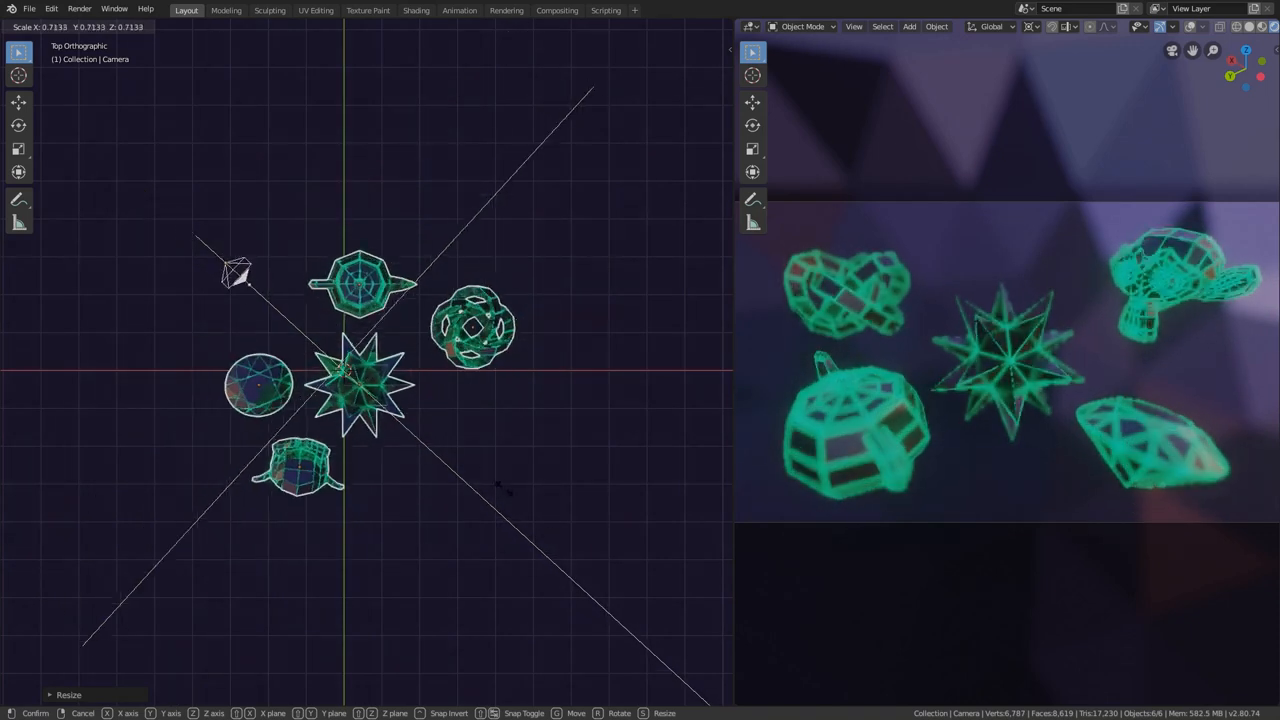
mouse_move(550, 540)
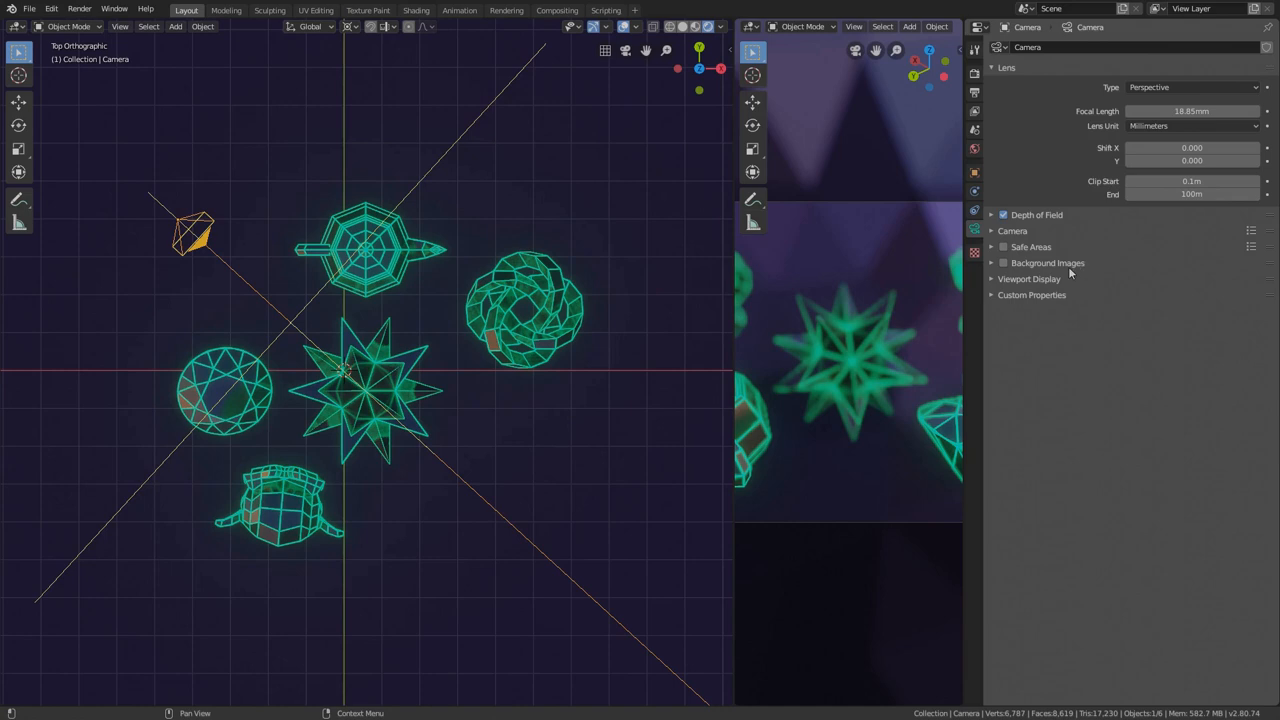
left_click(1003, 214)
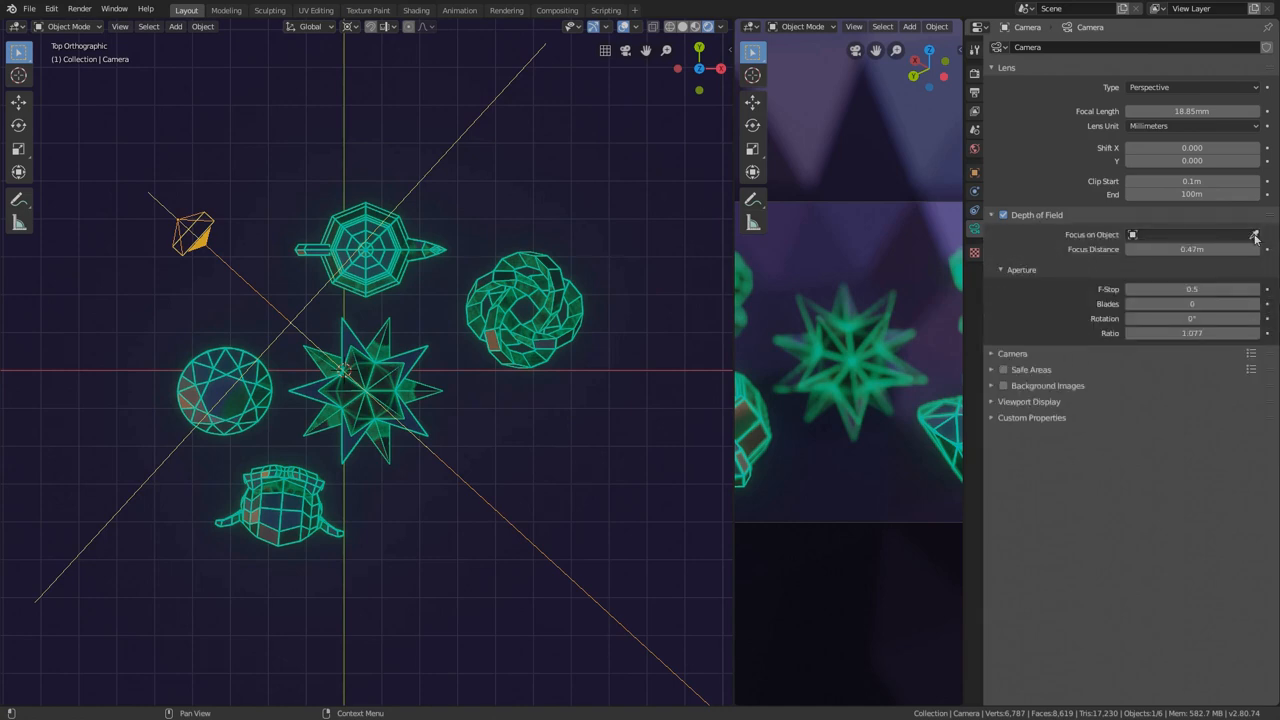
left_click(1253, 234)
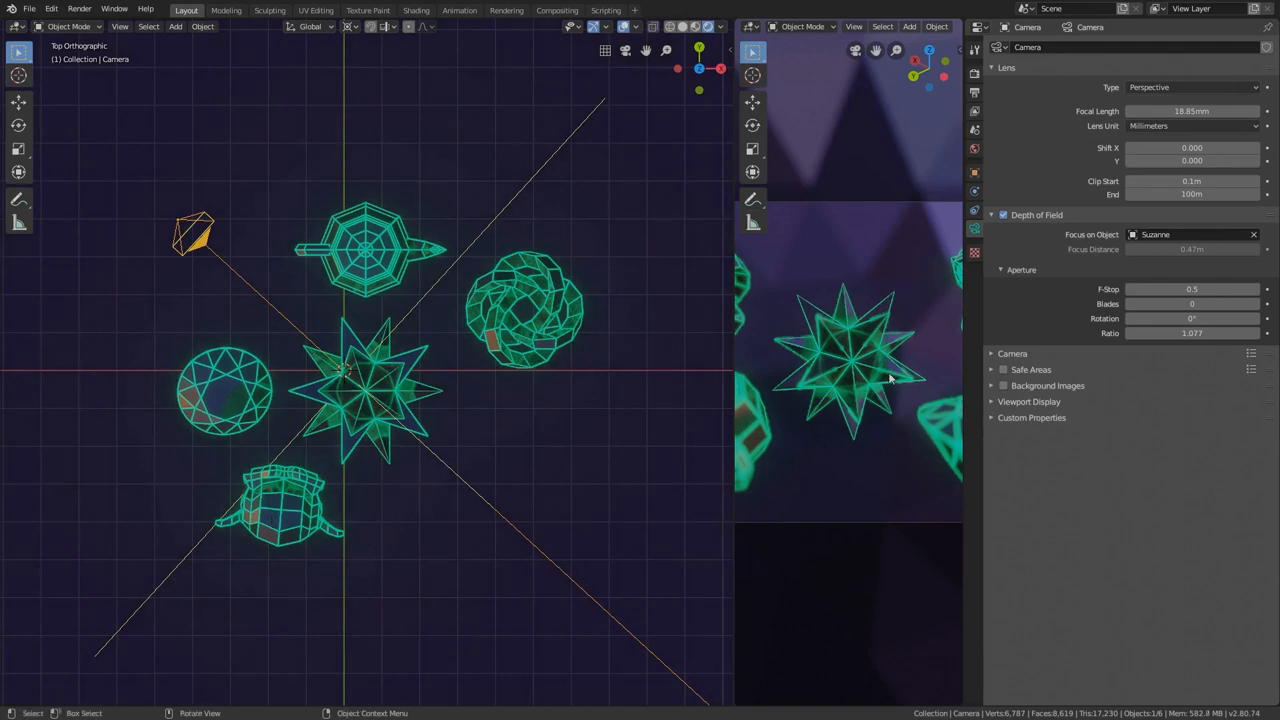
Scale all wireframe objects and the camera together down to about 0.39, keeping the shot framed.
key("s")
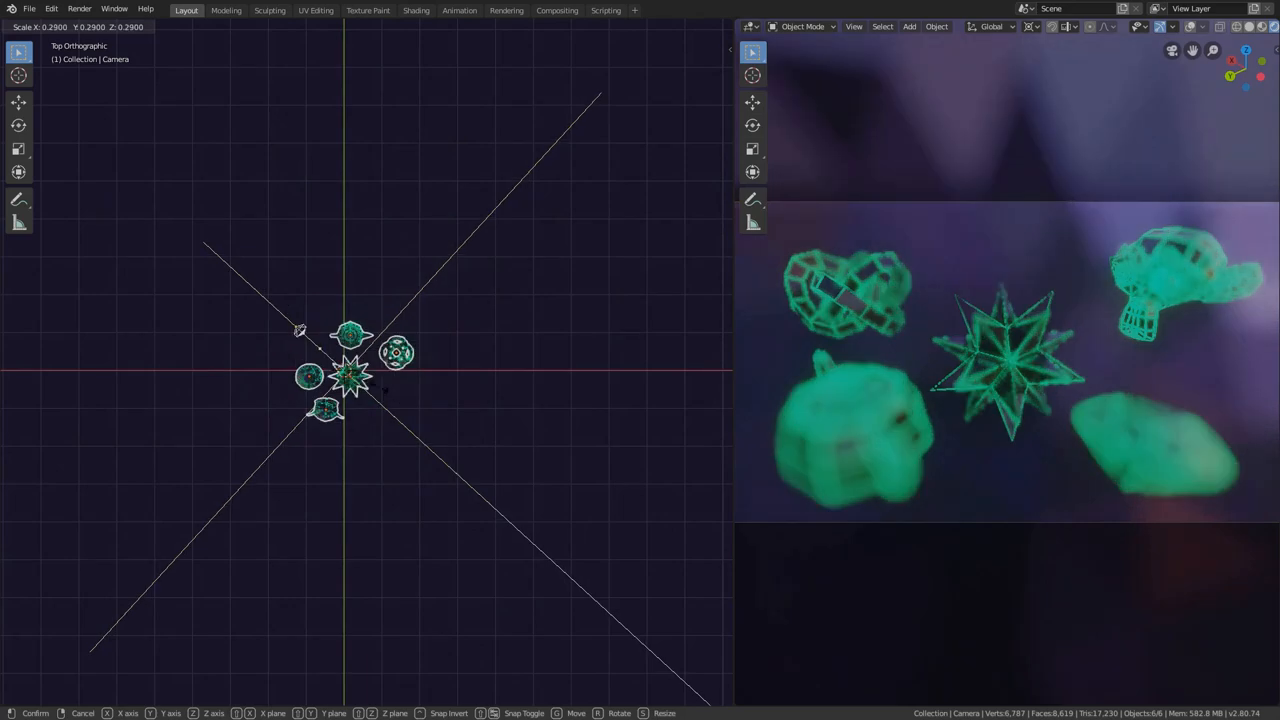
mouse_move(475, 440)
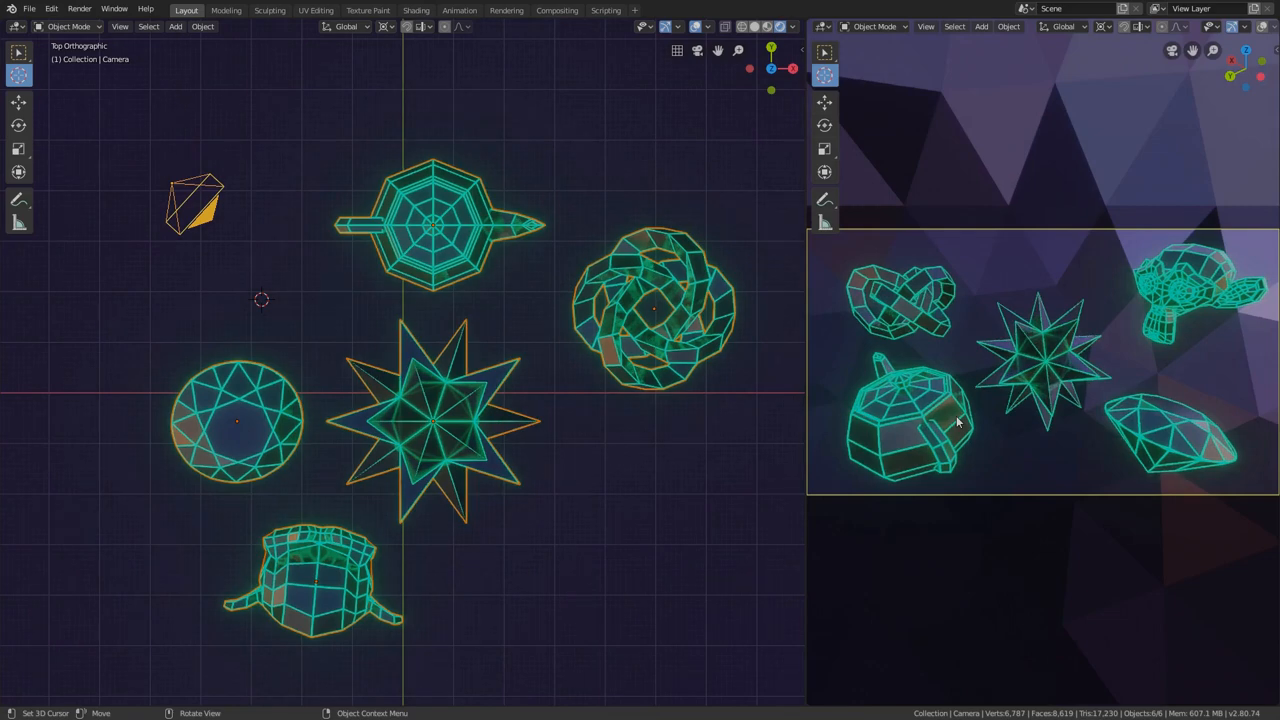
key("s")
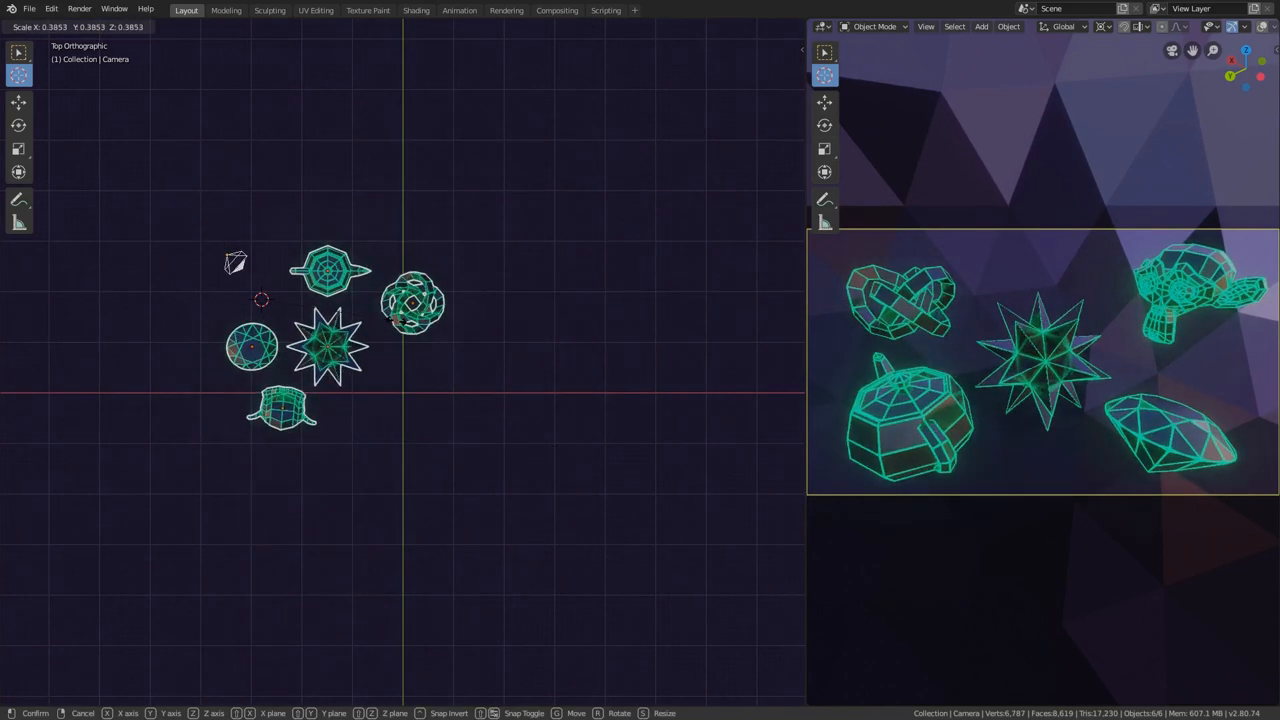
mouse_move(365, 222)
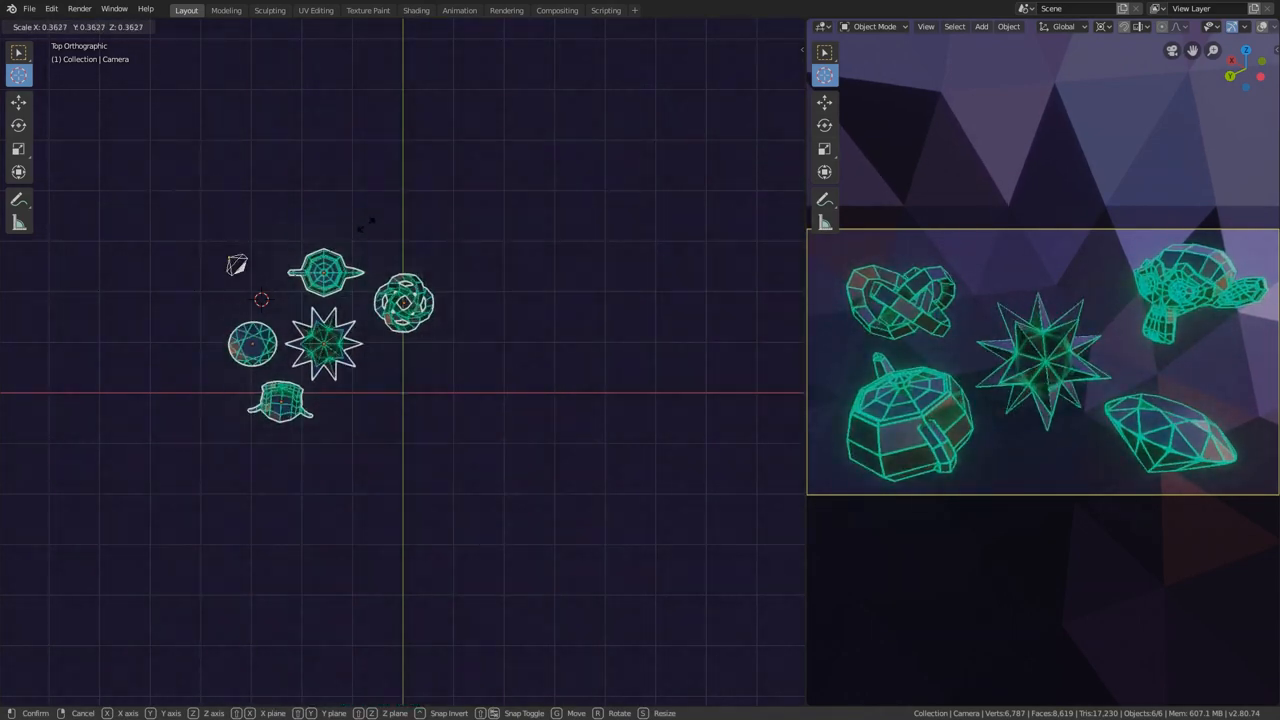